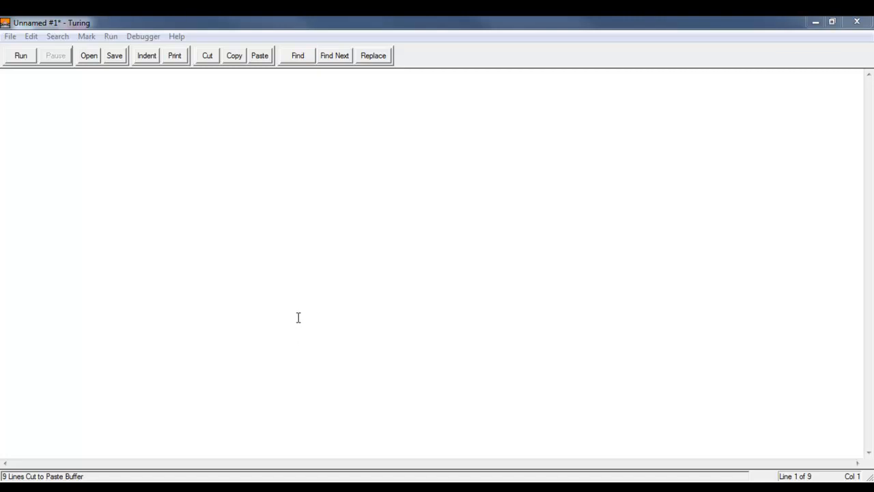
{"action": "mouse_move", "coordinate": [211, 195]}
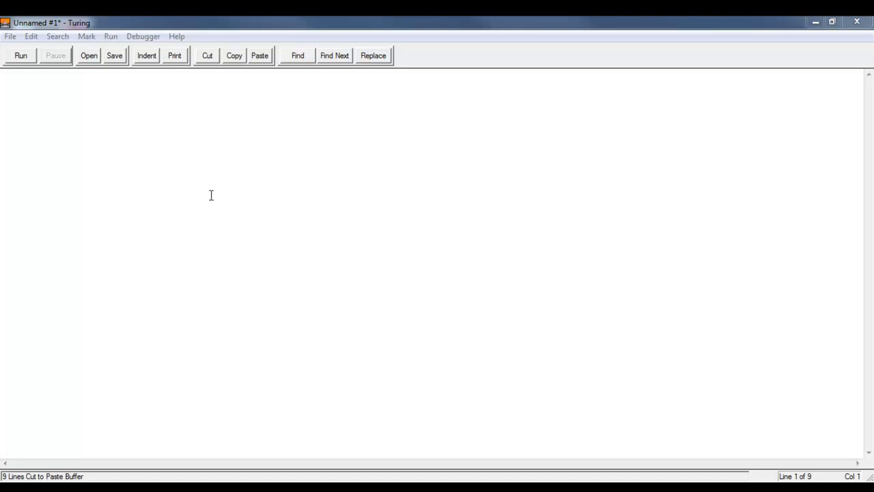
{"action": "mouse_move", "coordinate": [55, 150]}
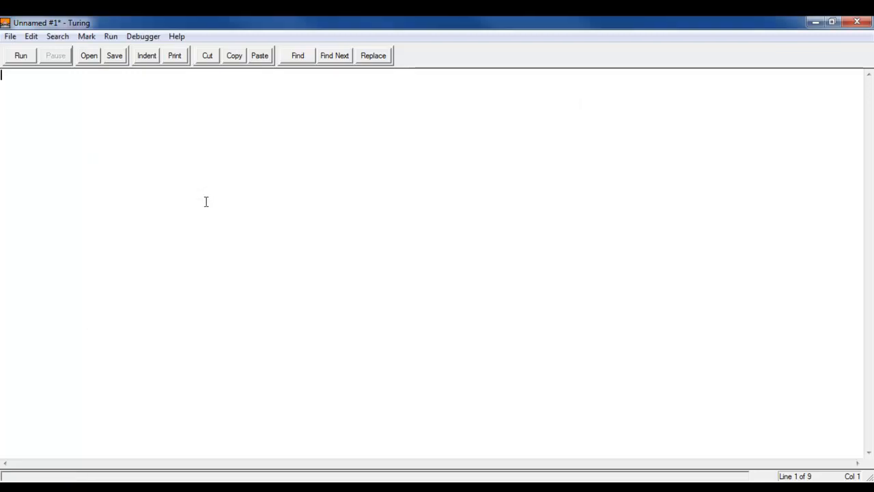
{"action": "mouse_move", "coordinate": [342, 260]}
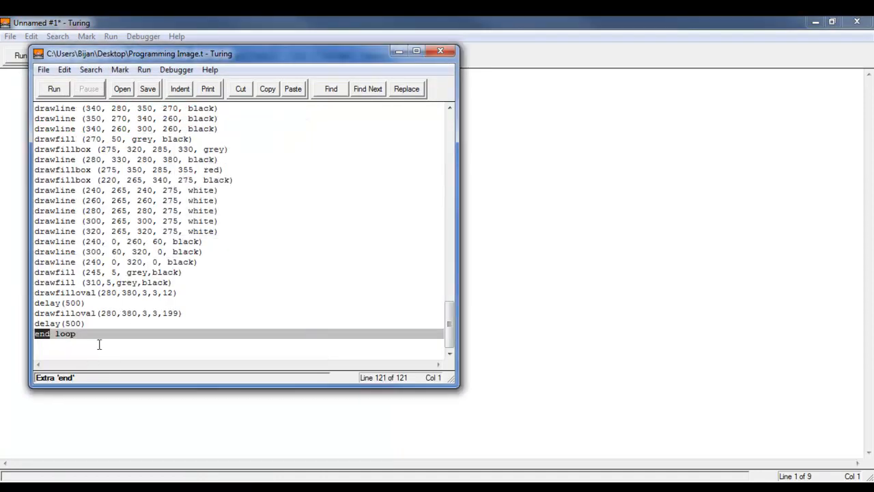
Step: Run the edited Programming Image.t to display the starry night-city scene
{"action": "left_click", "coordinate": [53, 89]}
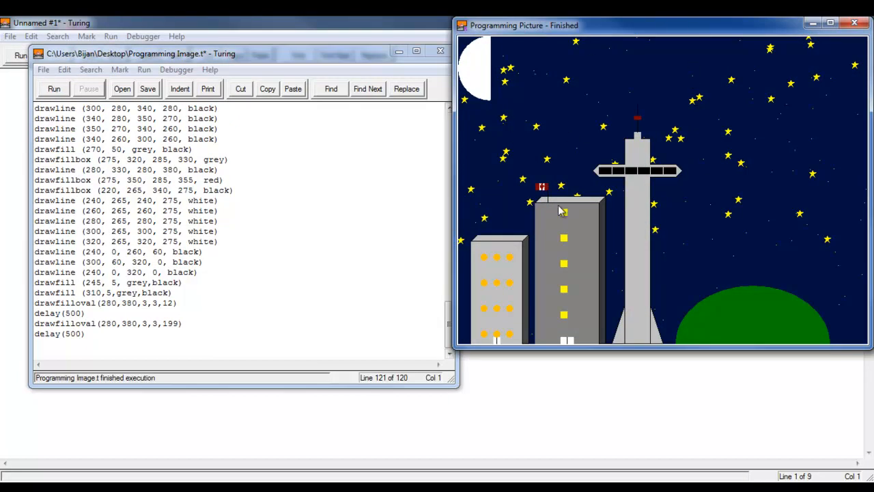
{"action": "mouse_move", "coordinate": [683, 100]}
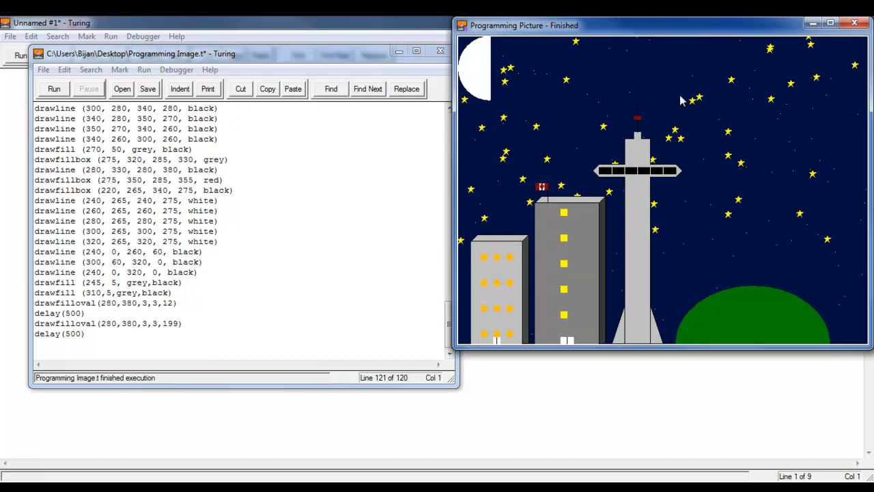
{"action": "mouse_move", "coordinate": [854, 48]}
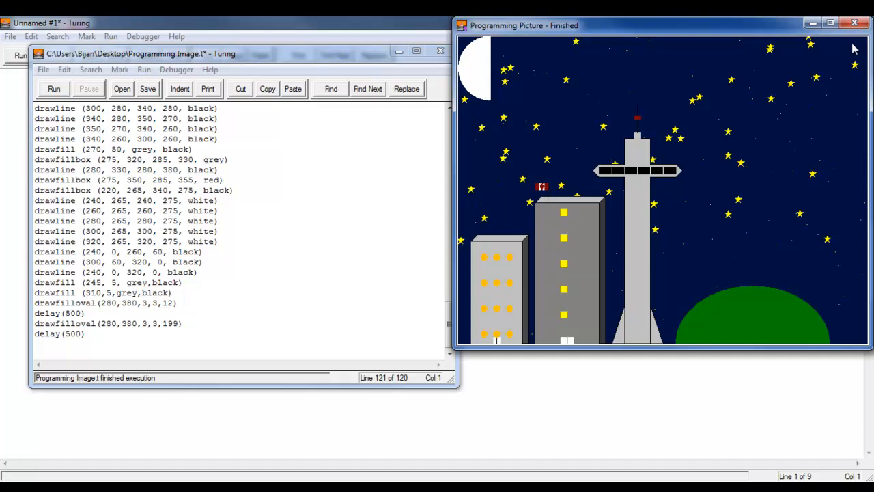
{"action": "mouse_move", "coordinate": [854, 28]}
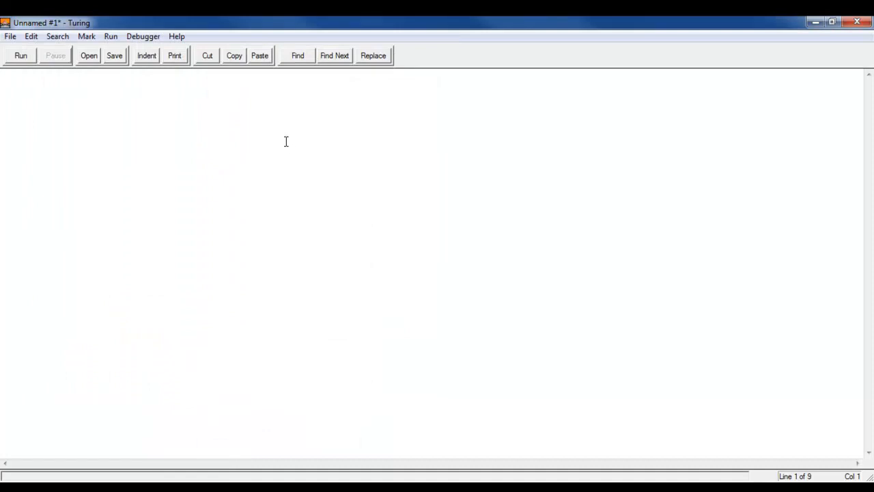
{"action": "mouse_move", "coordinate": [280, 146]}
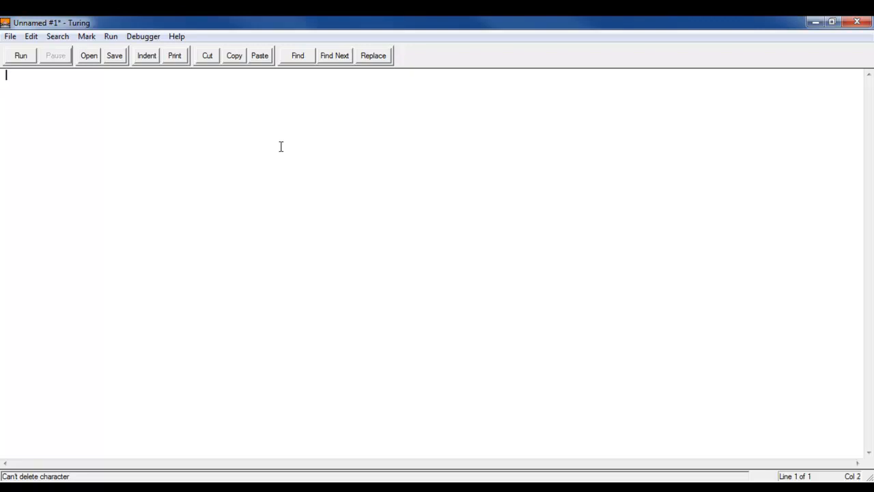
Step: Write setscreen("graphics:400,500,title:Colour Wheel,nobuttonbar") as line 1, fixing the mistyped width
{"action": "type", "text": "set"}
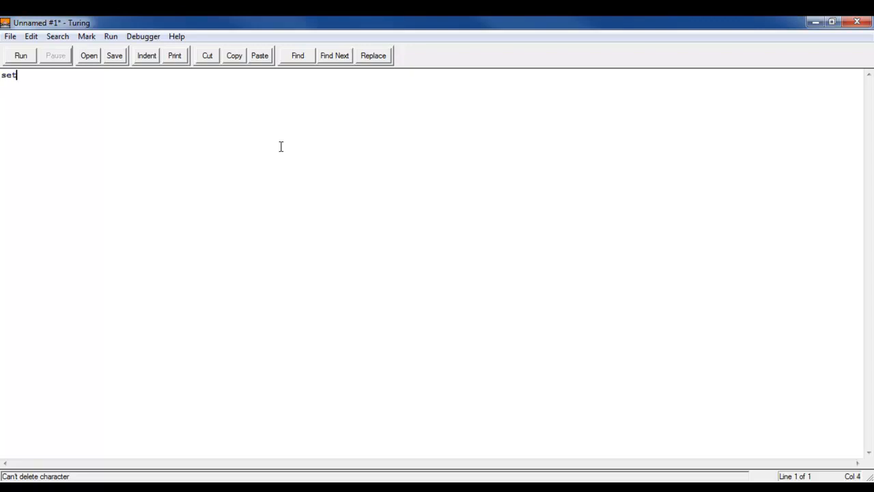
{"action": "type", "text": "screen ()"}
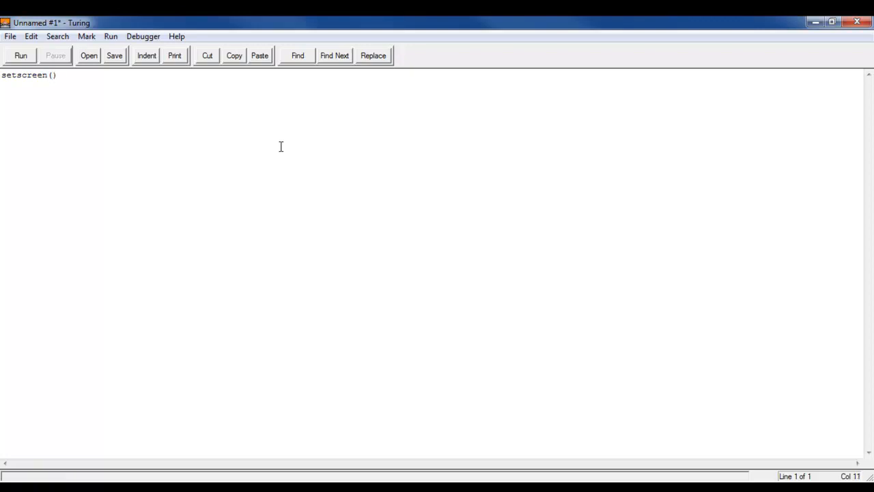
{"action": "type", "text": "\"graphic"}
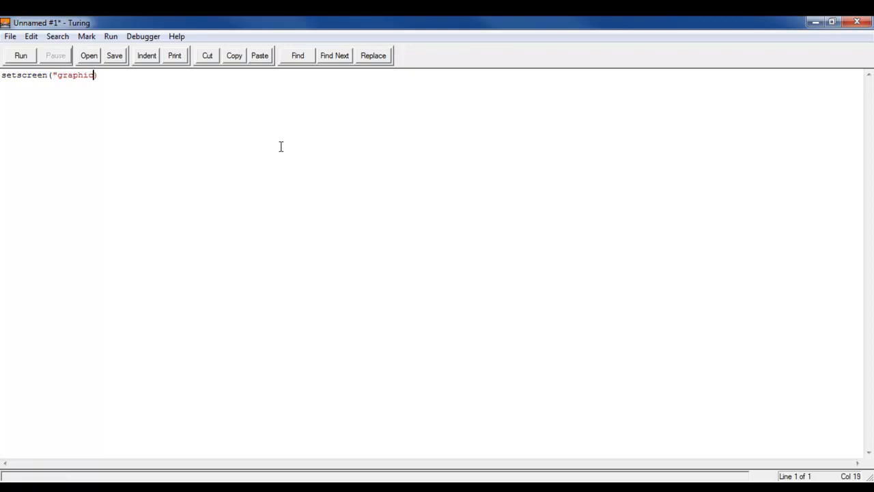
{"action": "type", "text": ":400"}
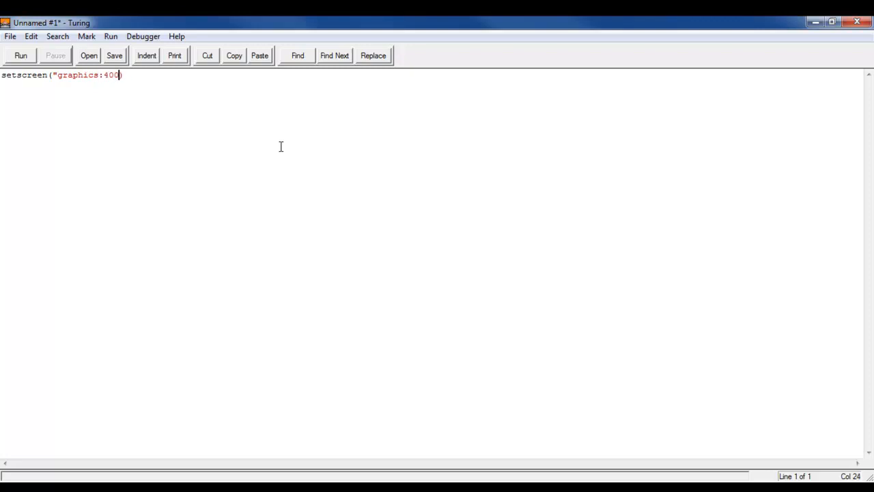
{"action": "key", "text": "BackSpace"}
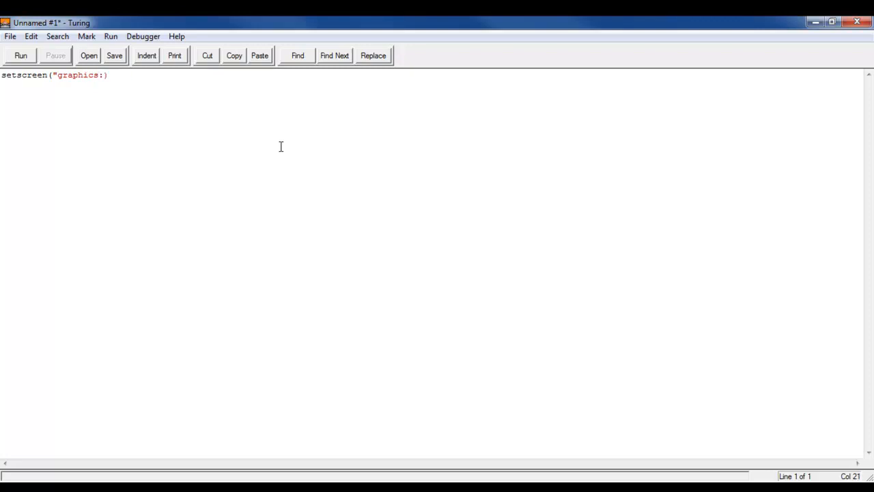
{"action": "type", "text": "400"}
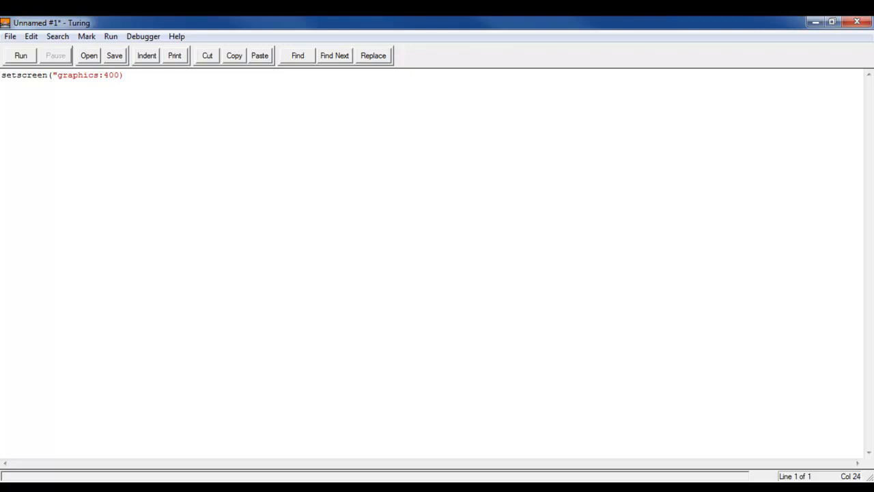
{"action": "type", "text": ","}
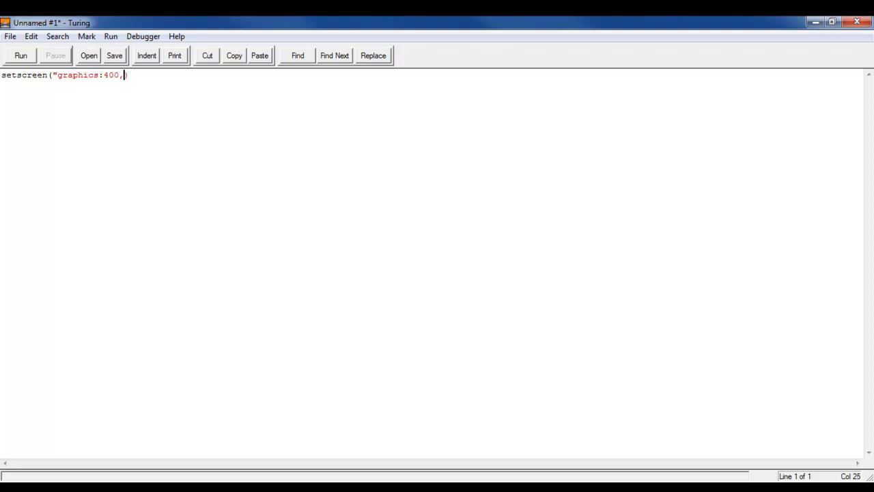
{"action": "type", "text": "500,"}
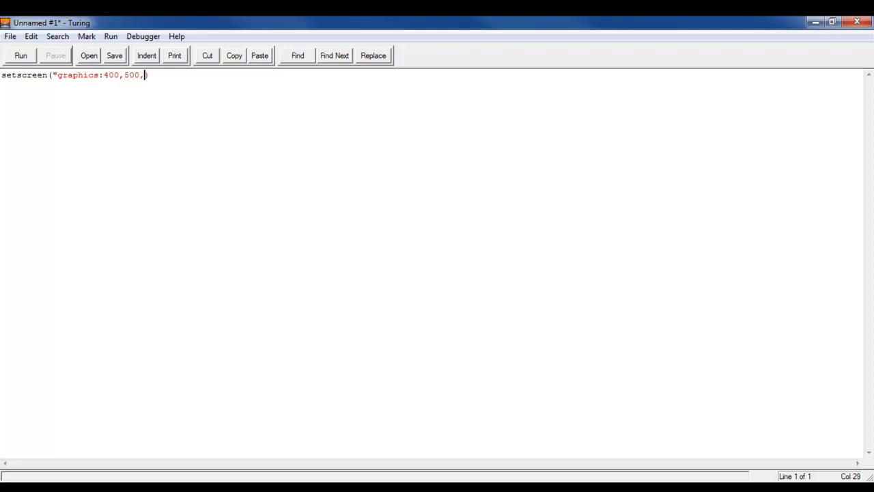
{"action": "type", "text": "title:"}
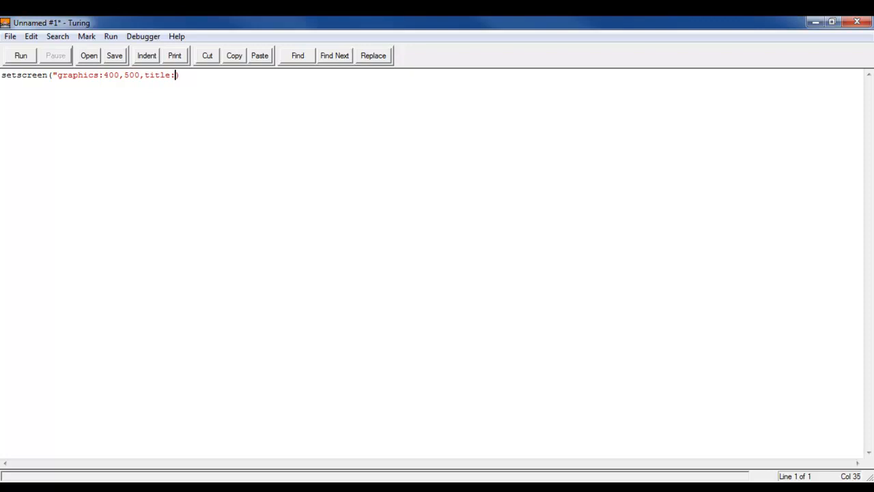
{"action": "type", "text": ")"}
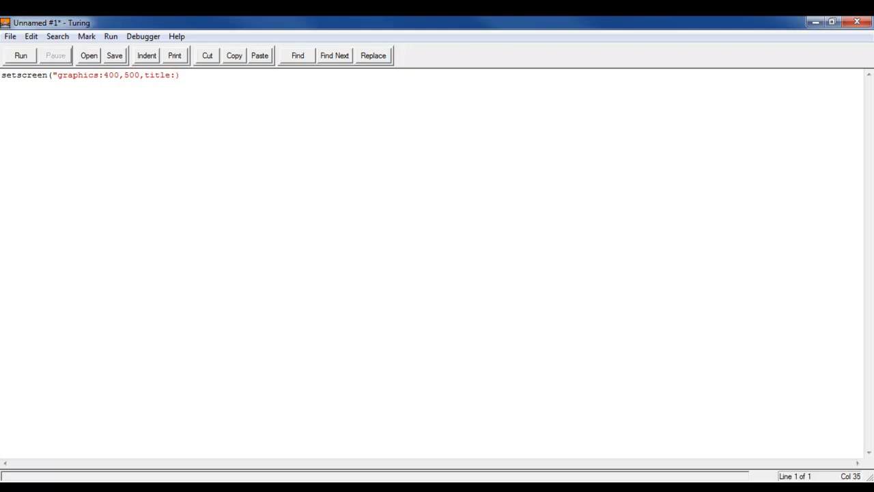
{"action": "type", "text": "Colour"}
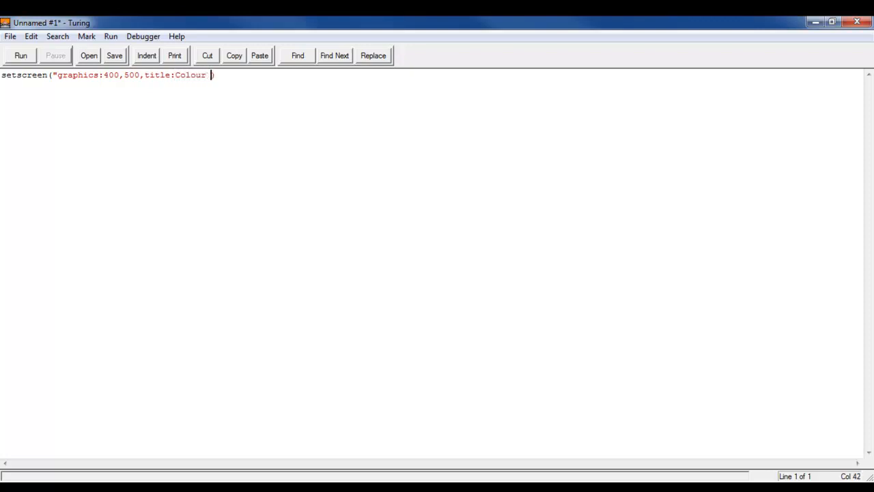
{"action": "type", "text": "Wheel"}
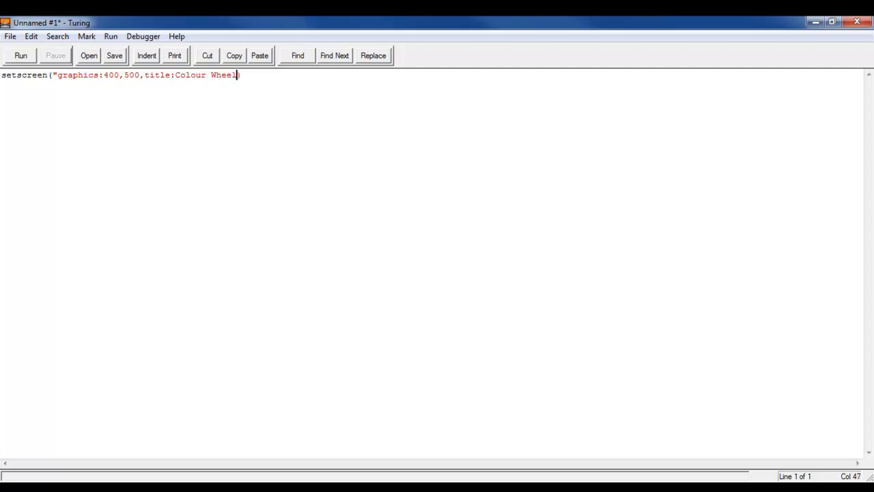
{"action": "type", "text": ","}
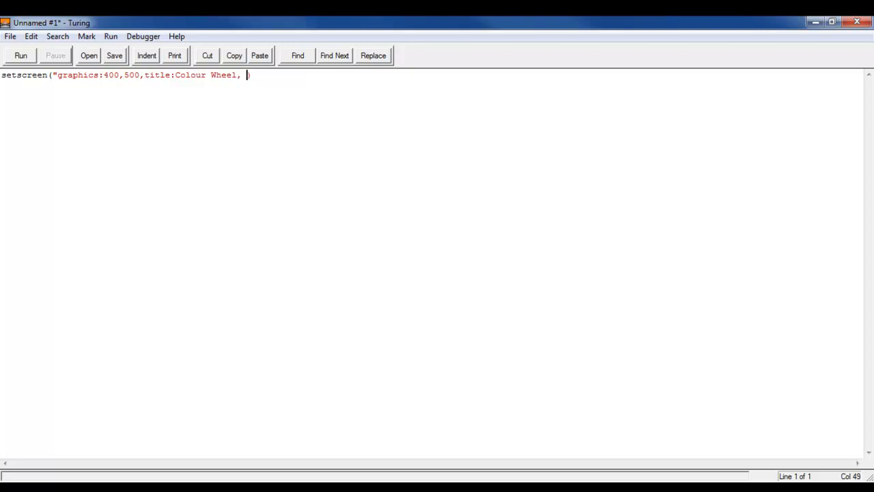
{"action": "type", "text": "nobutton"}
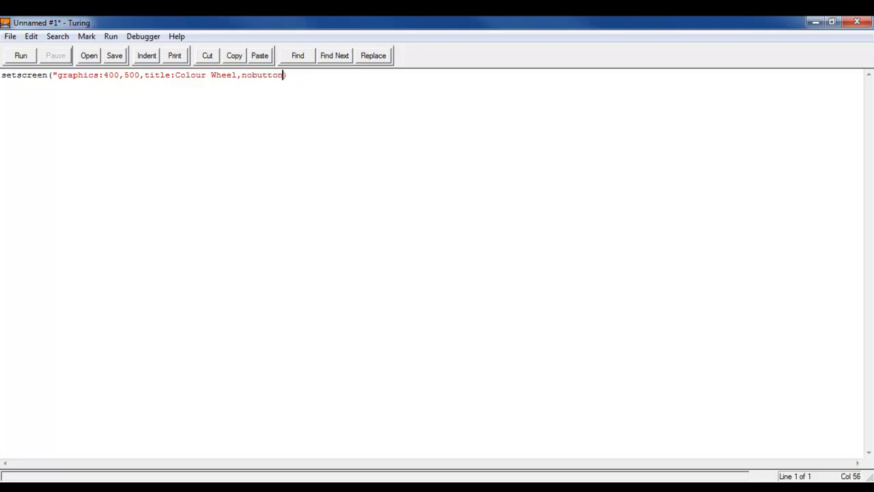
{"action": "type", "text": "bar\""}
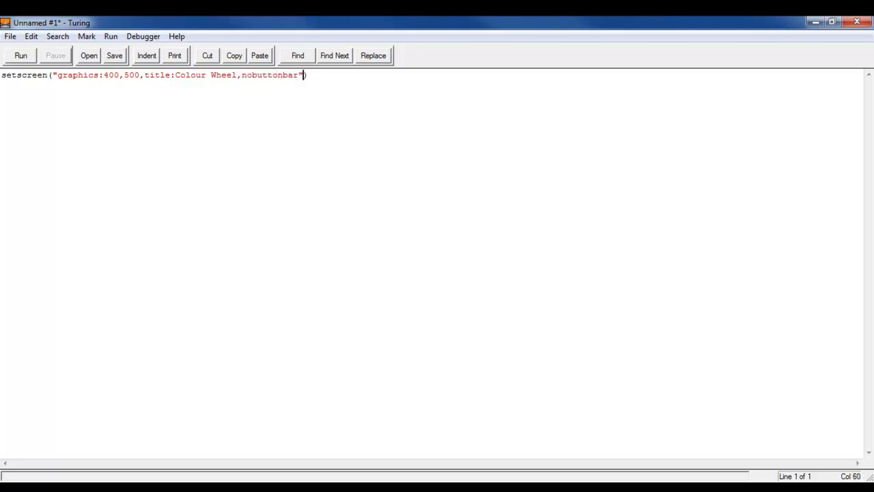
{"action": "mouse_move", "coordinate": [116, 100]}
{"action": "type", "text": "put \""}
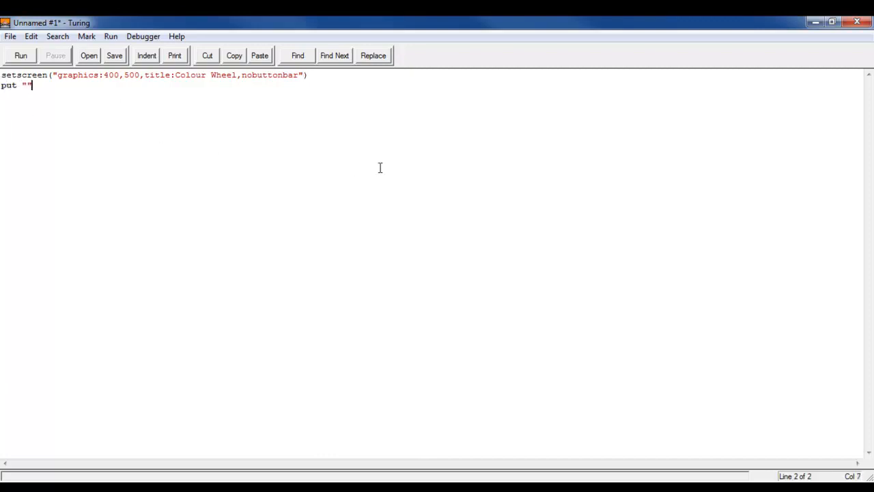
{"action": "type", "text": "yo"}
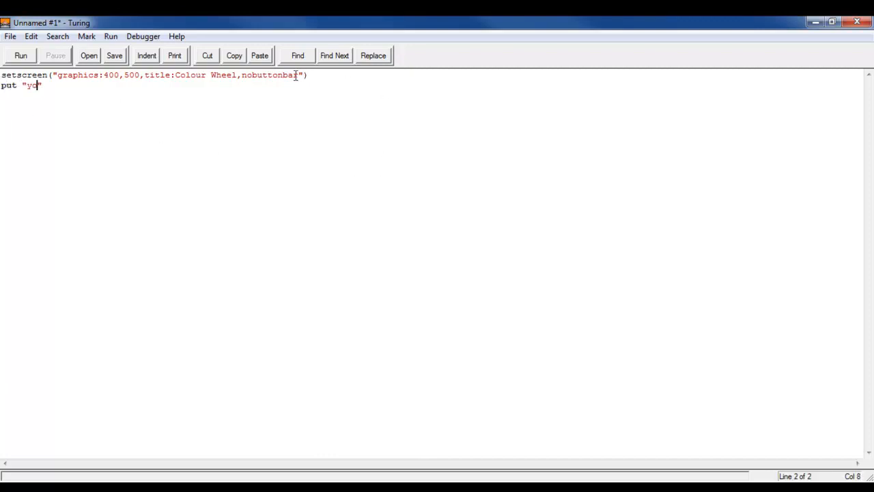
{"action": "double_click", "coordinate": [268, 75]}
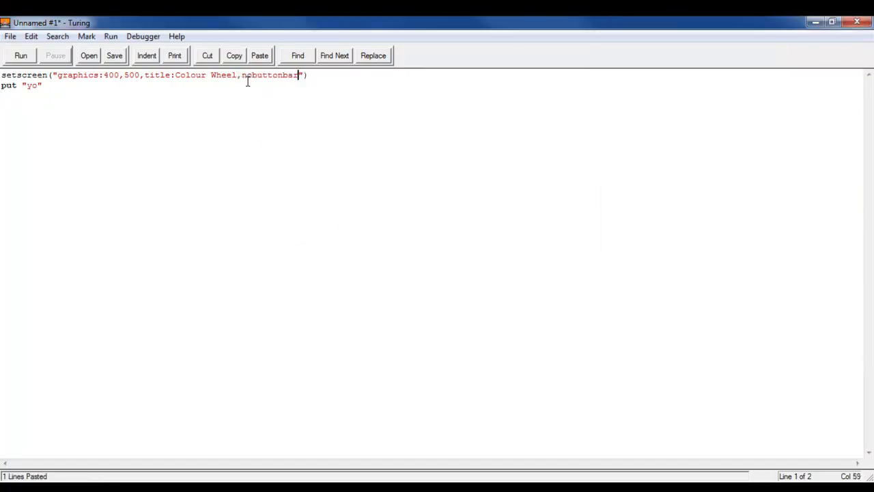
{"action": "left_click", "coordinate": [21, 55]}
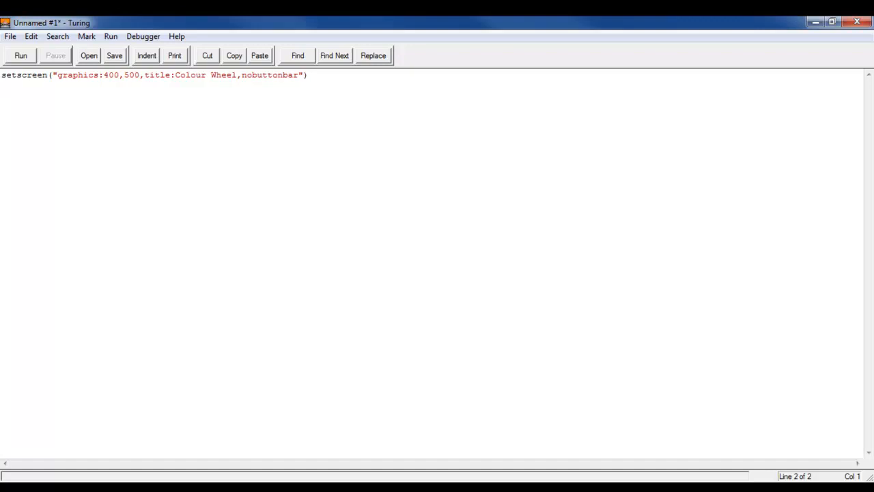
Step: Start a for loop over i from 1 to 255
{"action": "type", "text": "for"}
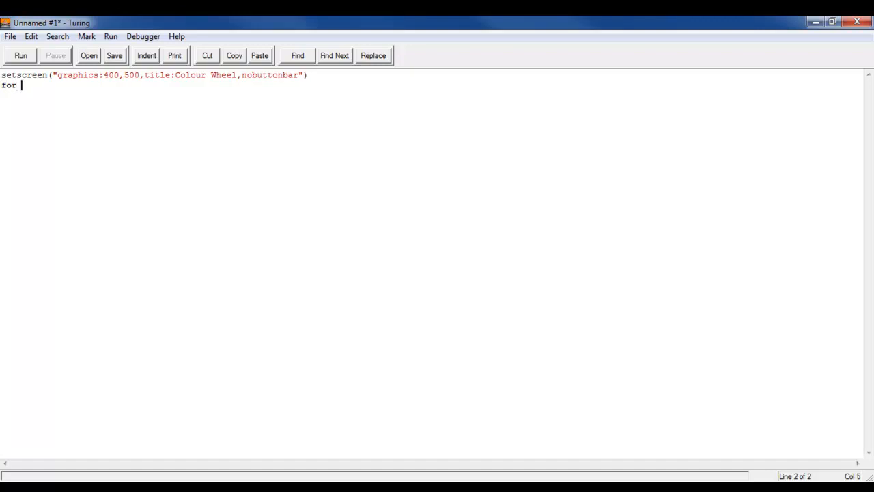
{"action": "type", "text": "i:"}
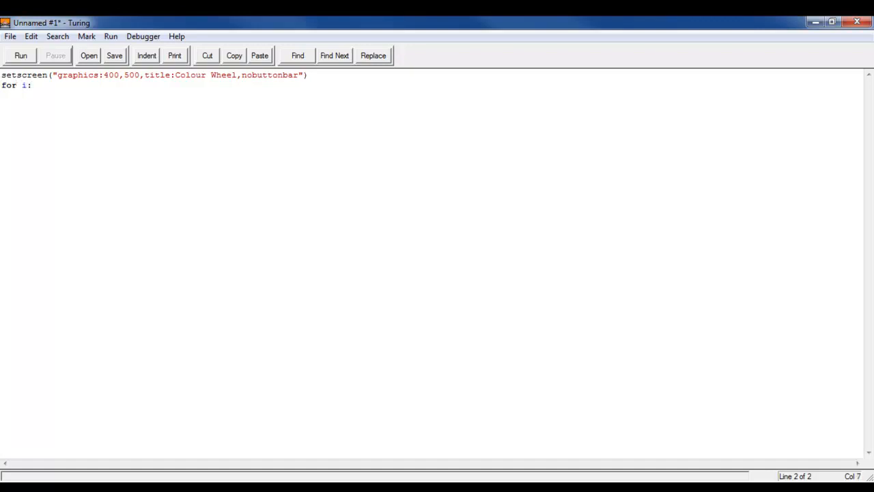
{"action": "type", "text": "1."}
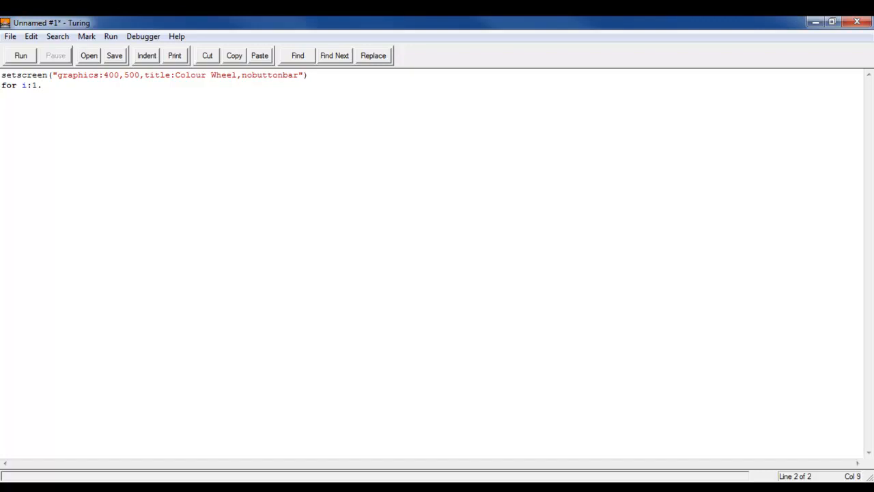
{"action": "type", "text": ".2"}
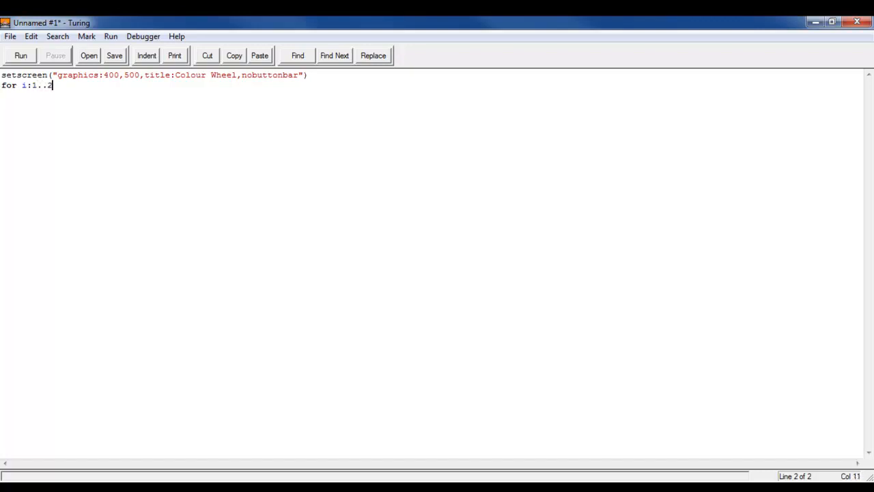
{"action": "type", "text": "55"}
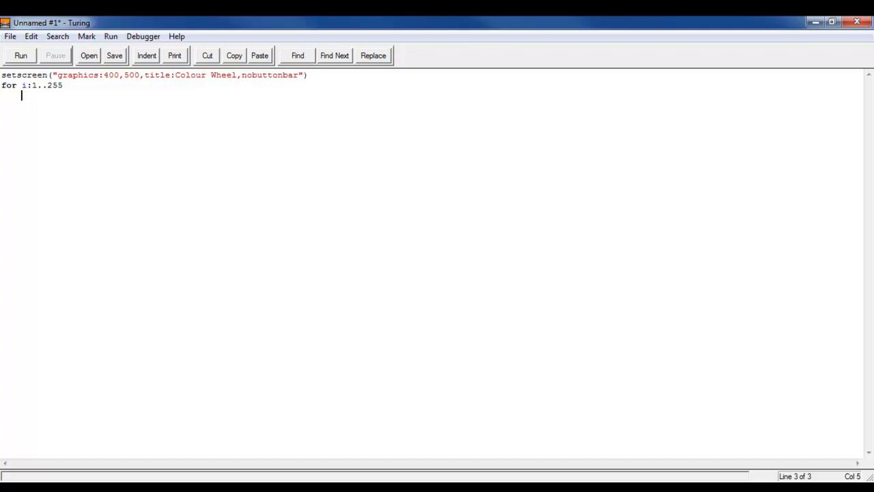
Step: Inside the loop, add drawfillstar(0,0,400,500,i) to draw a window-sized star
{"action": "type", "text": "drawfi"}
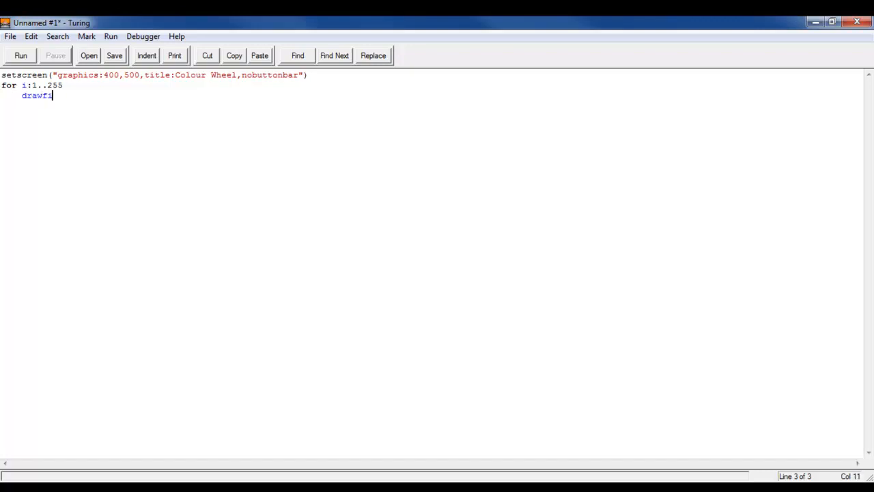
{"action": "type", "text": "llstara"}
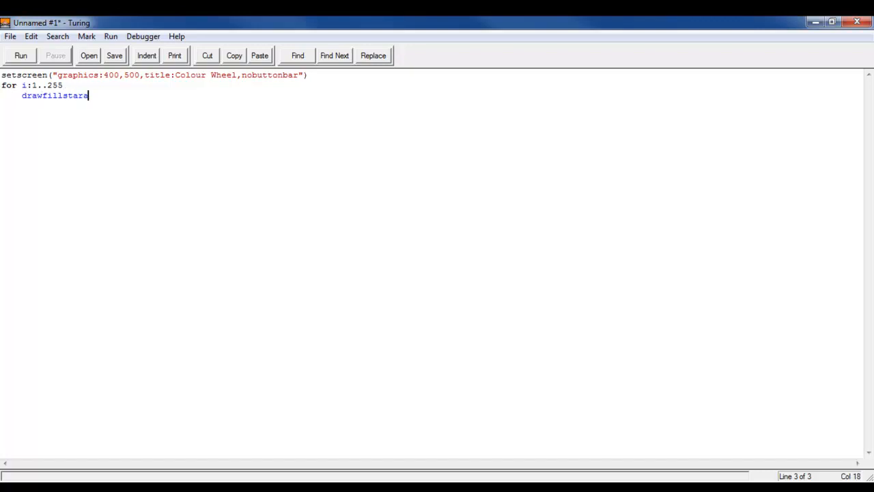
{"action": "key", "text": "backspace"}
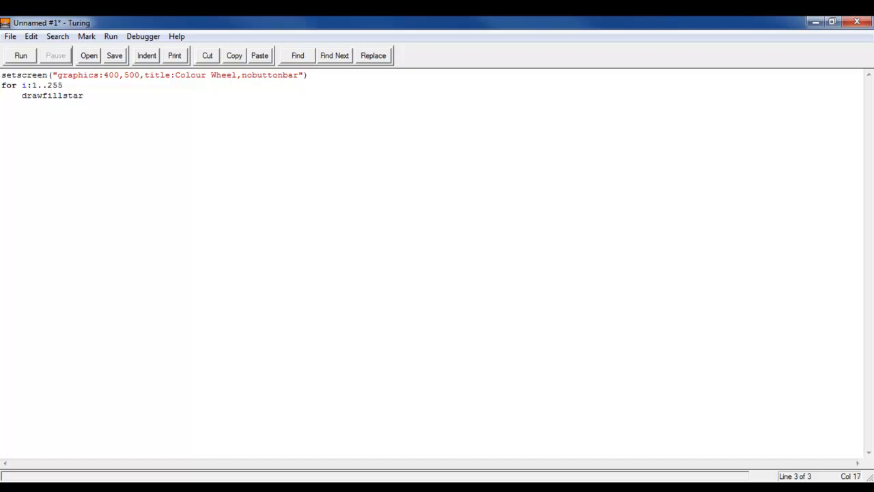
{"action": "type", "text": "()"}
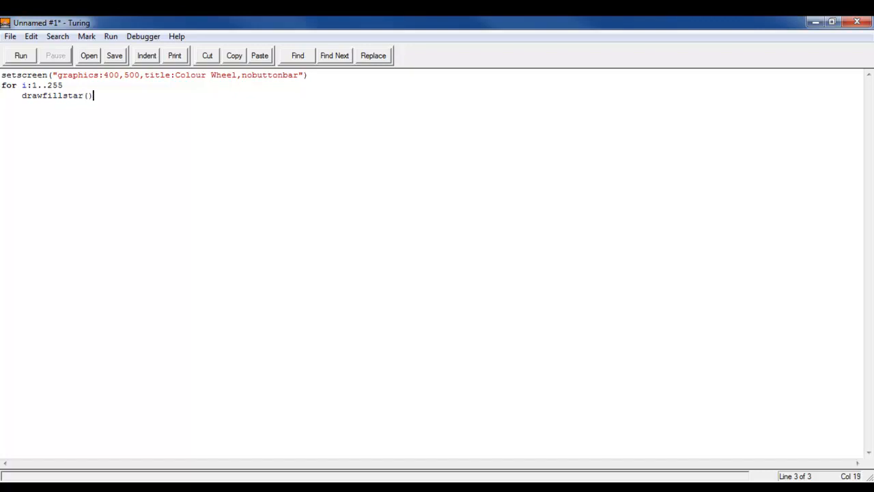
{"action": "type", "text": "0,0"}
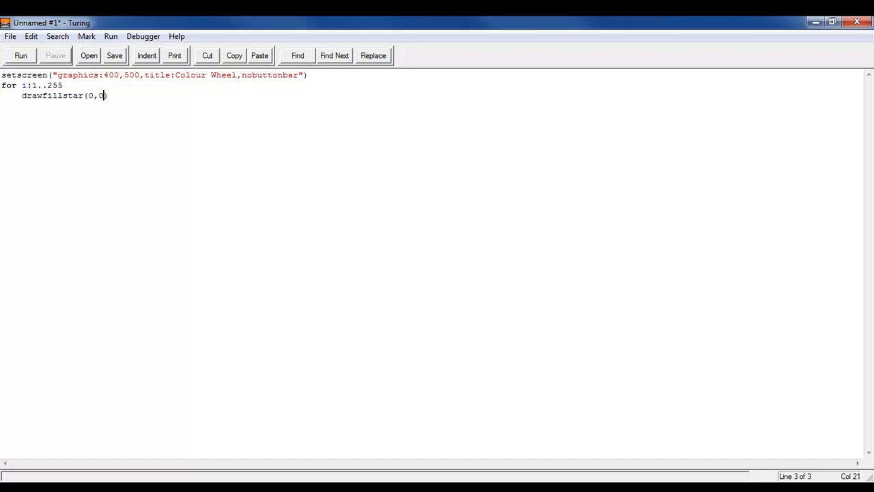
{"action": "type", "text": "400"}
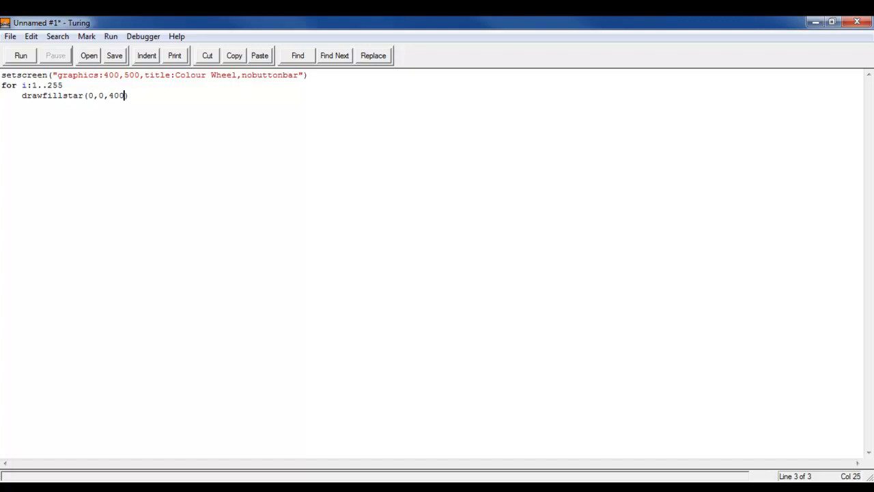
{"action": "type", "text": ",500,"}
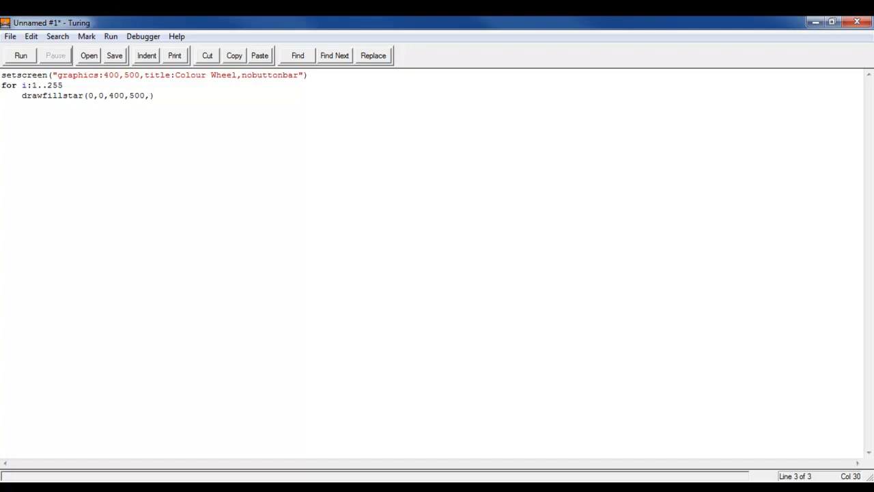
{"action": "type", "text": "i"}
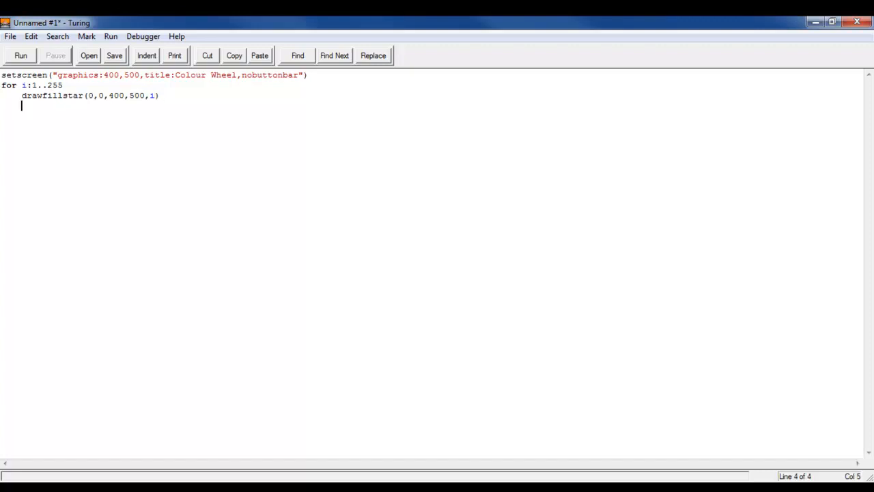
Step: Add put "Colour is ", i and cls, close with end for, and indent the code
{"action": "type", "text": "put \""}
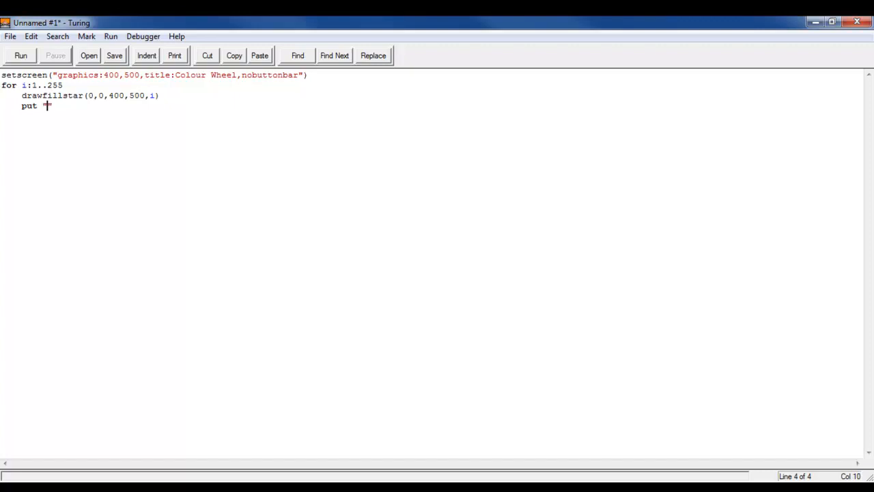
{"action": "type", "text": "Color"}
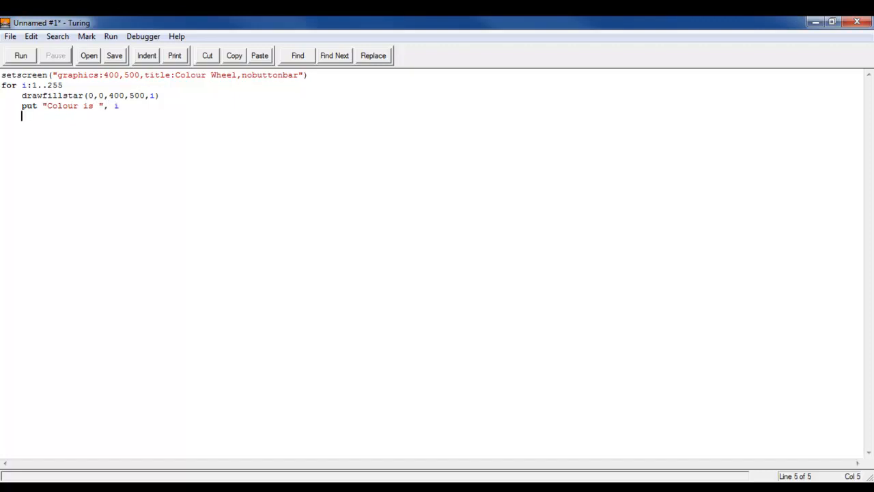
{"action": "type", "text": "cls"}
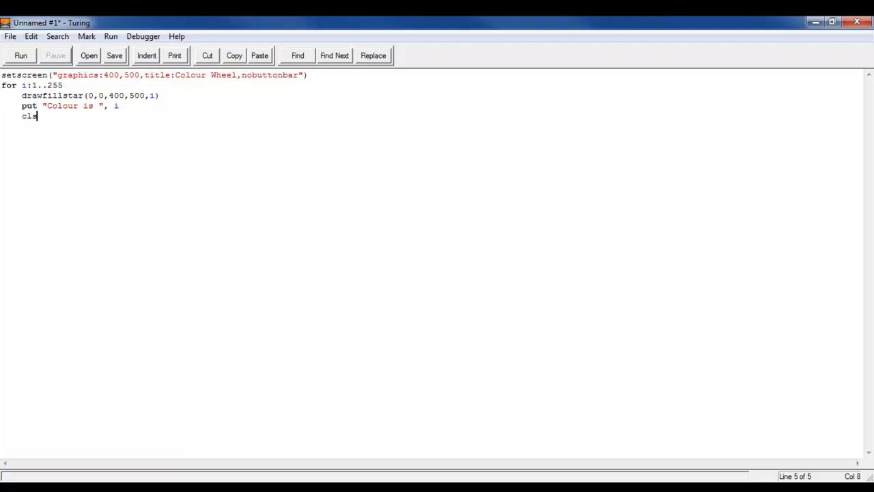
{"action": "key", "text": "Return"}
{"action": "type", "text": "end for"}
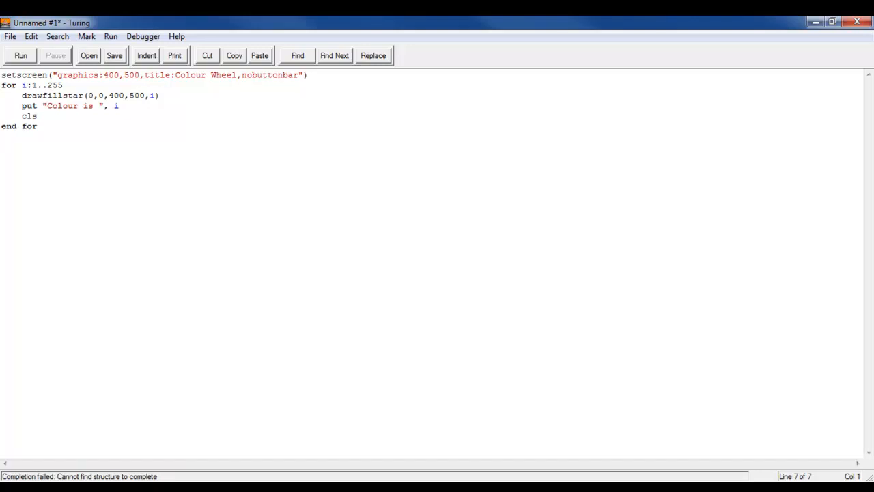
{"action": "left_click", "coordinate": [146, 56]}
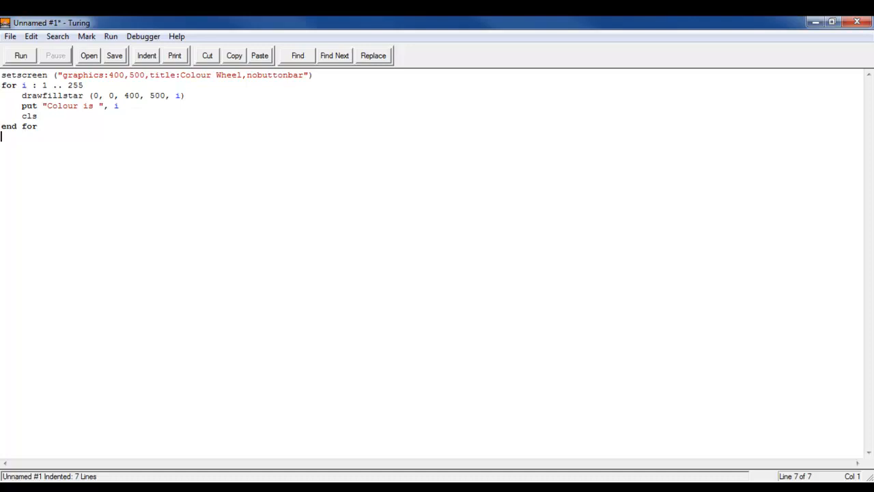
Step: Delete the cls line, leaving a blank line above end for
{"action": "key", "text": "Return"}
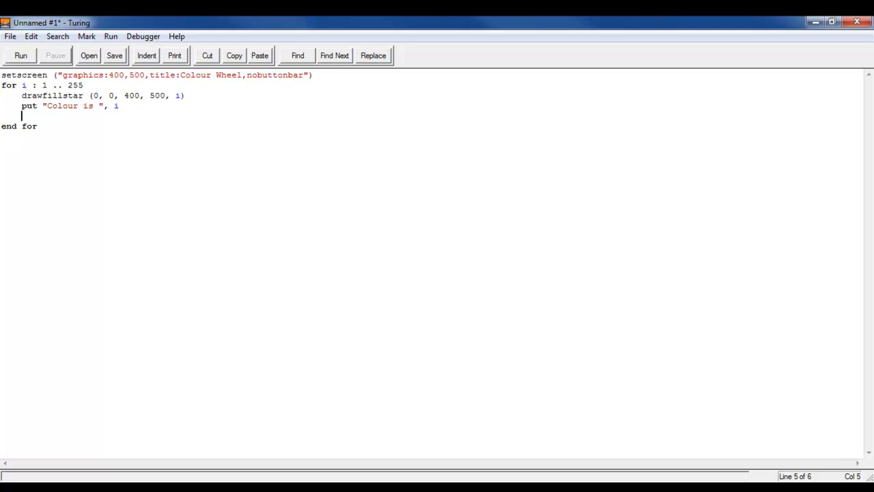
Step: Add delay(500) followed by cls inside the loop, then run the program
{"action": "type", "text": "delay()"}
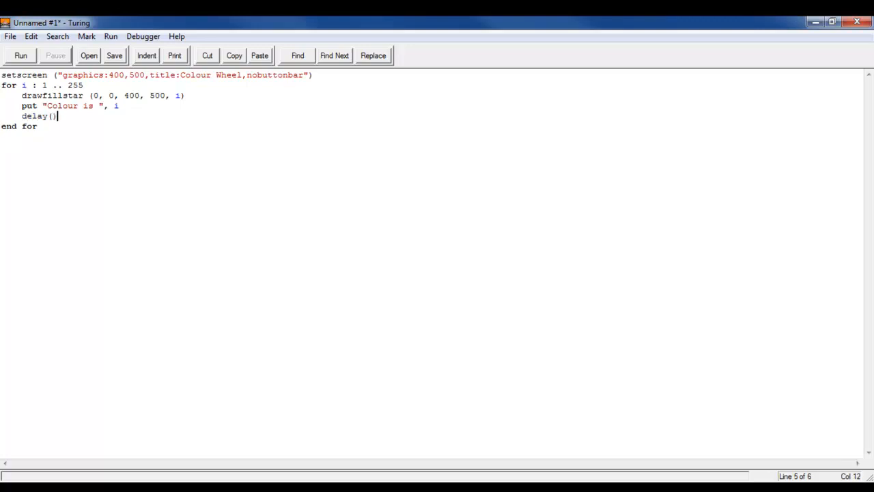
{"action": "key", "text": "Backspace"}
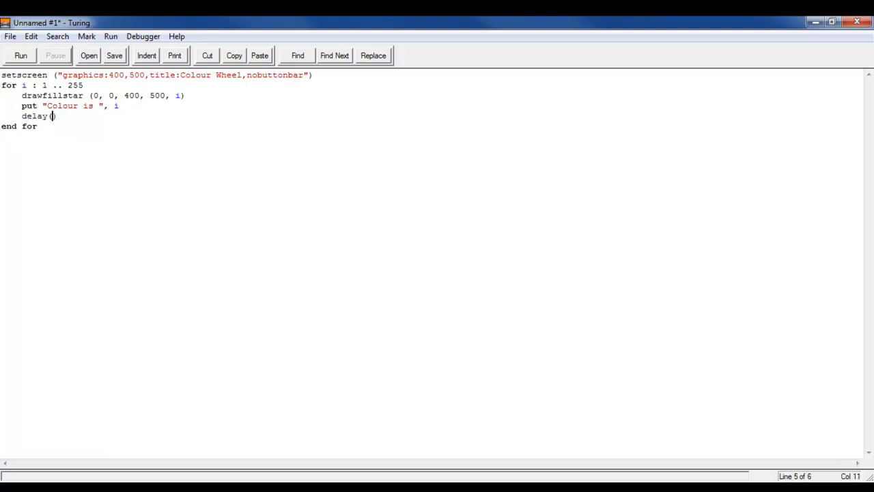
{"action": "type", "text": "500"}
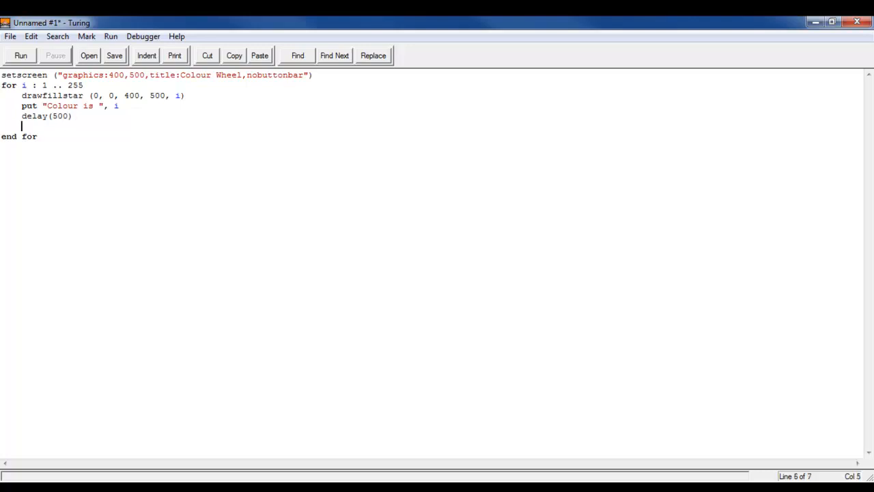
{"action": "type", "text": "cls"}
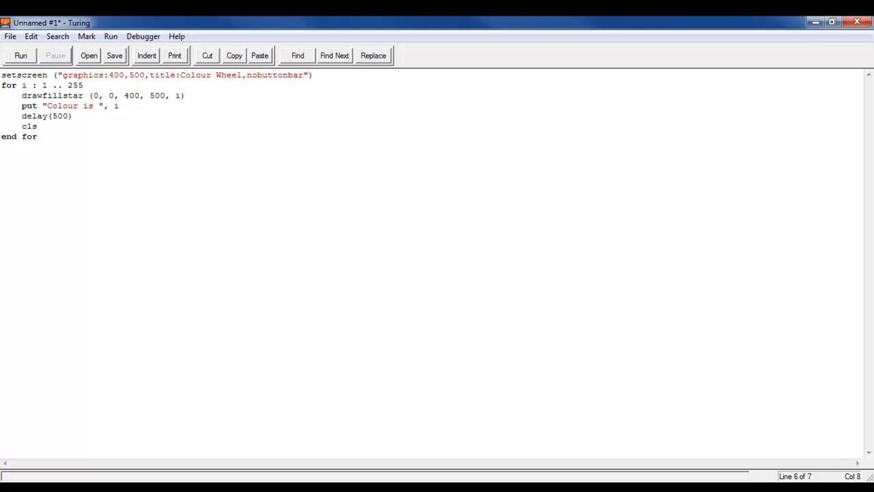
{"action": "left_click", "coordinate": [21, 55]}
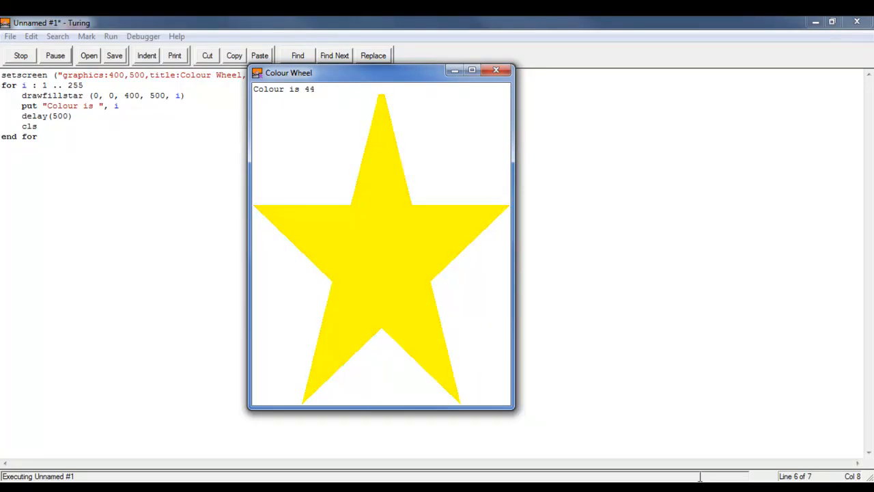
Step: Close the Colour Wheel output window and confirm halting the program
{"action": "left_click", "coordinate": [496, 69]}
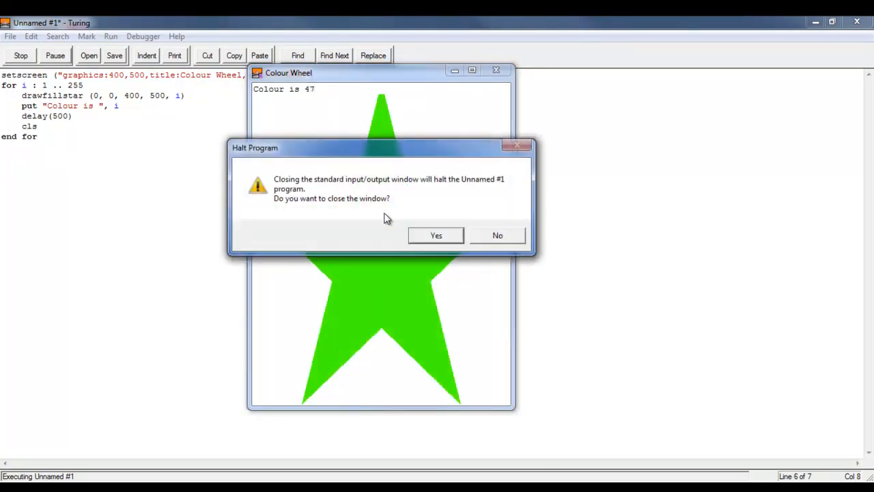
{"action": "left_click", "coordinate": [435, 234]}
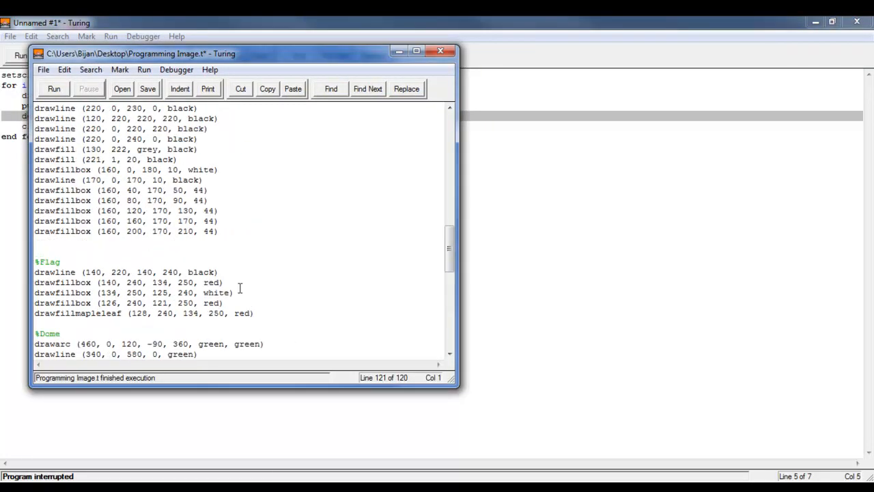
Step: Change the sky colour in Programming Image.t from 199 to 44 and run it
{"action": "scroll", "scroll_direction": "up", "scroll_amount": 3}
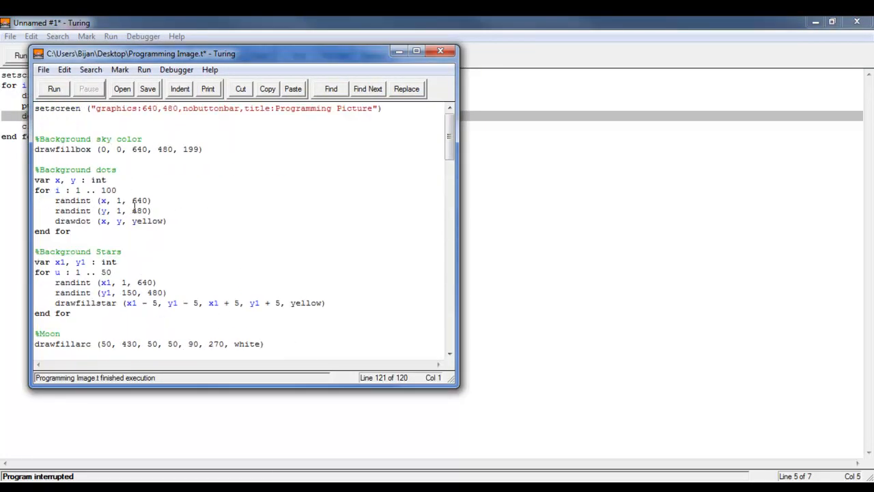
{"action": "left_click", "coordinate": [200, 149]}
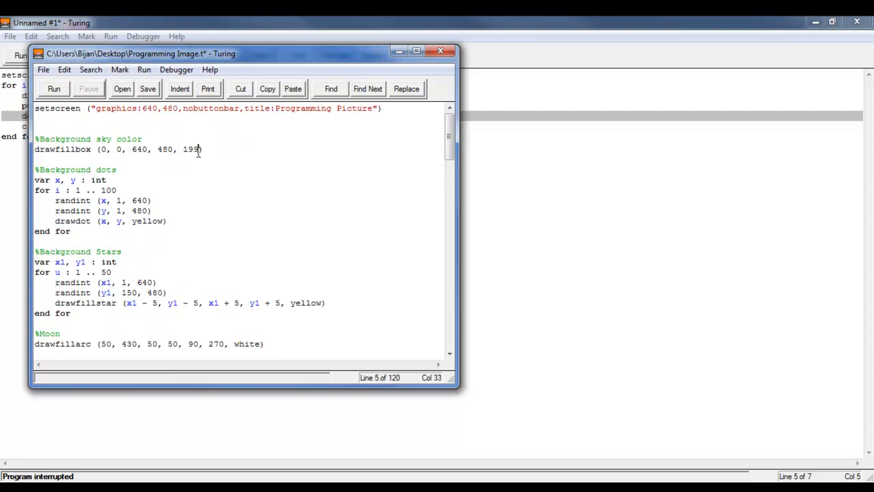
{"action": "type", "text": "244"}
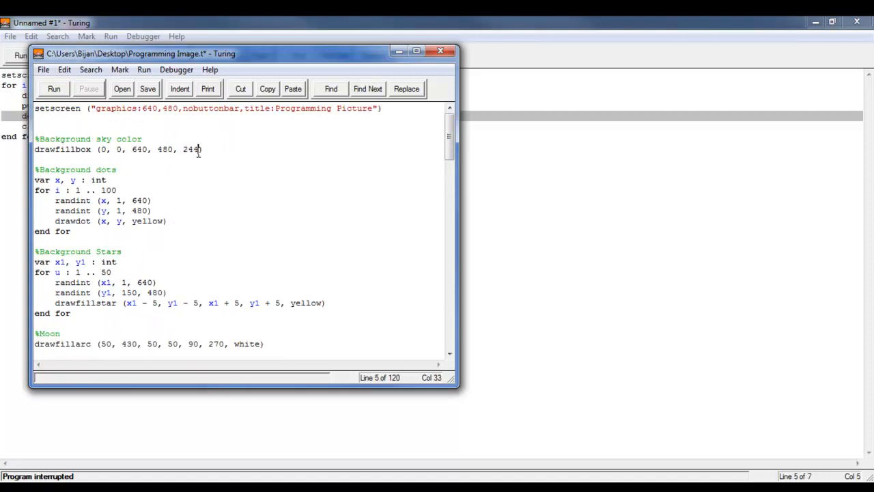
{"action": "key", "text": "Backspace"}
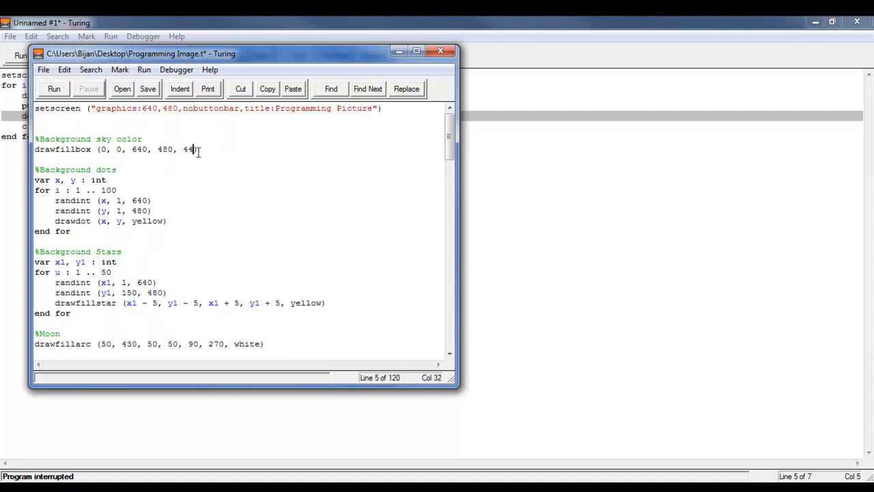
{"action": "left_click", "coordinate": [54, 89]}
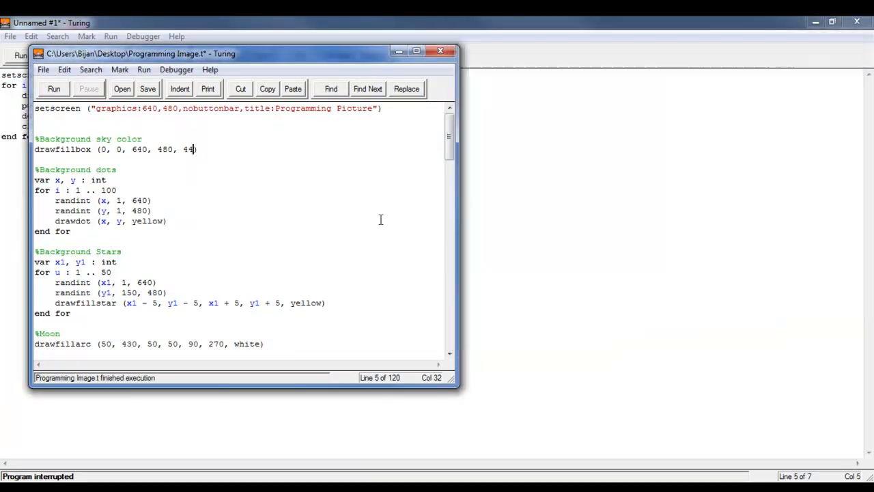
Step: Restore the sky colour to 199, run it, and return to the colour wheel code
{"action": "key", "text": "BackSpace"}
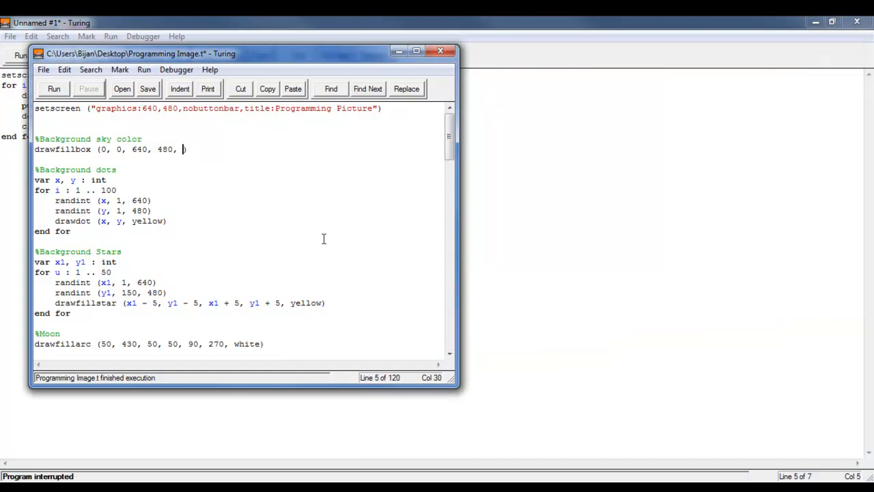
{"action": "type", "text": "199"}
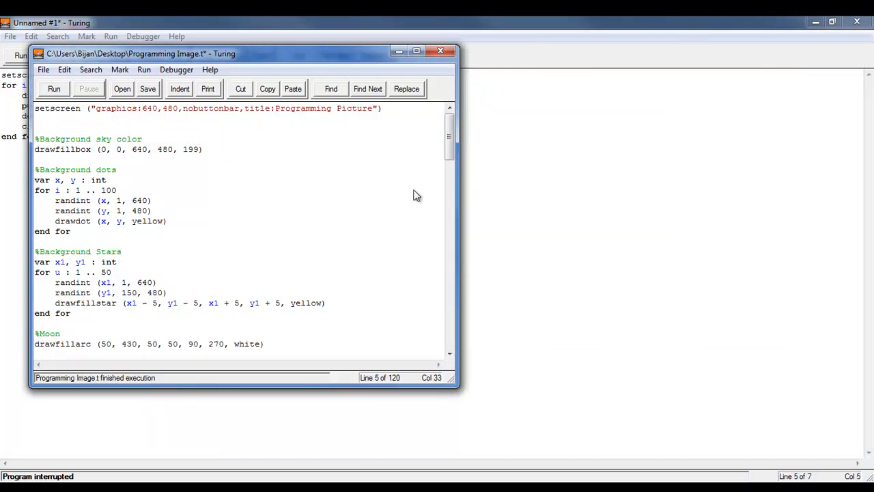
{"action": "left_click", "coordinate": [54, 89]}
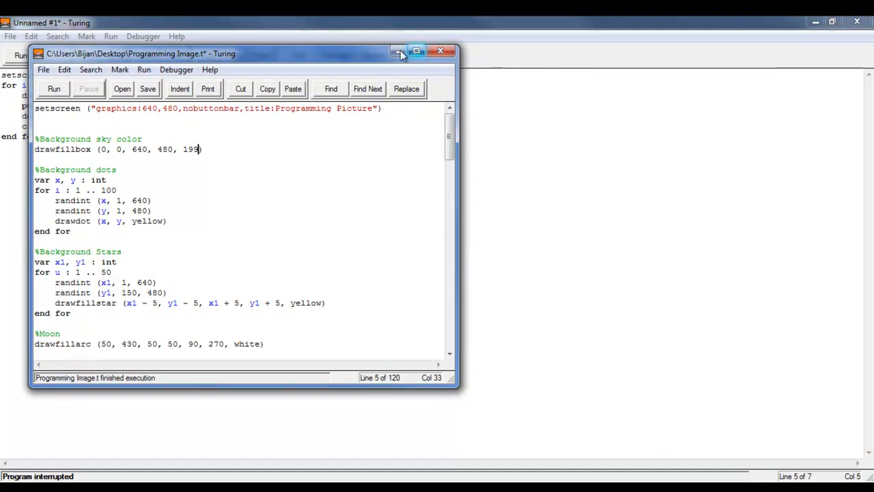
{"action": "left_click", "coordinate": [440, 50]}
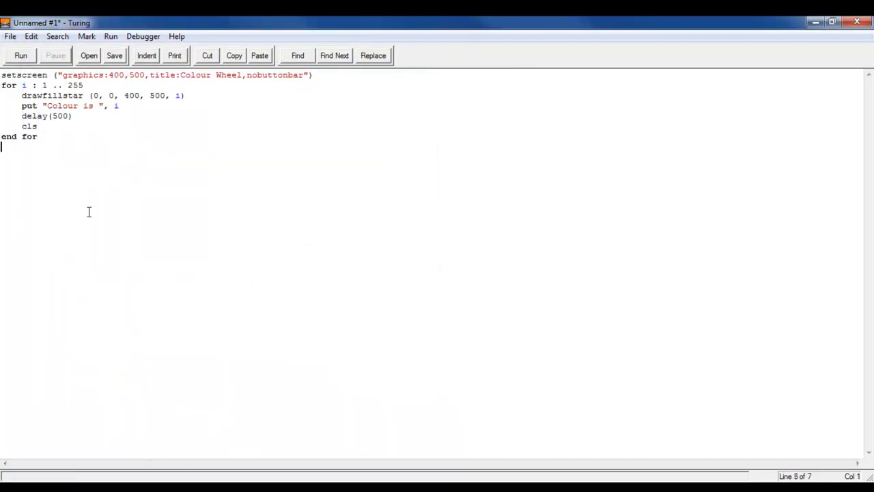
{"action": "key", "text": "ctrl+a"}
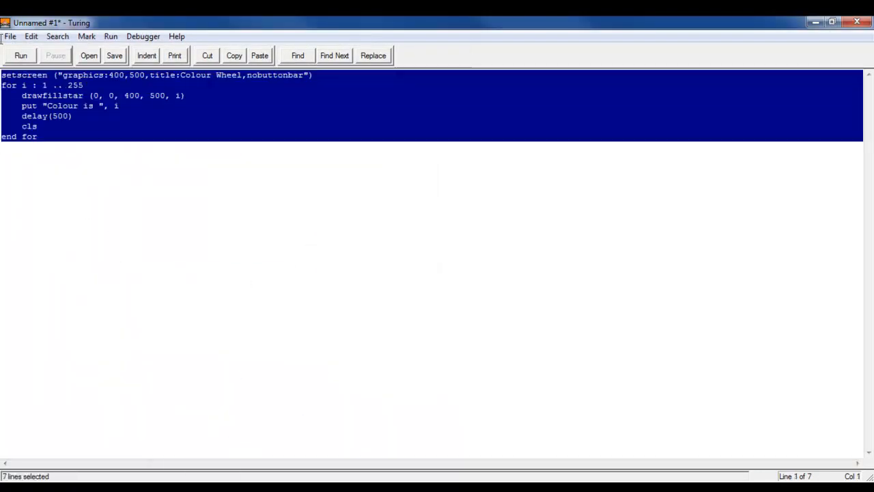